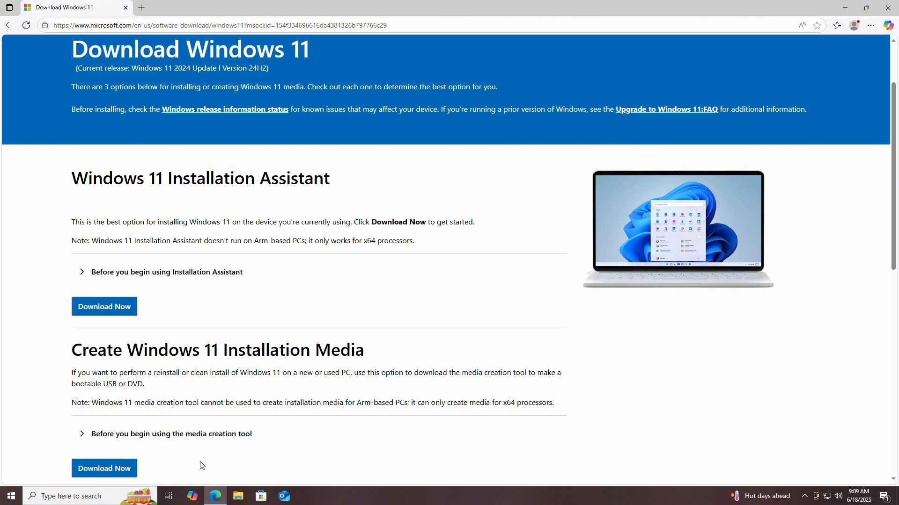
- Download the Windows 11 media creation tool and launch mediacreationtool.exe from Edge's downloads
{"action": "left_click_drag", "start_coordinate": [75, 374], "coordinate": [356, 378]}
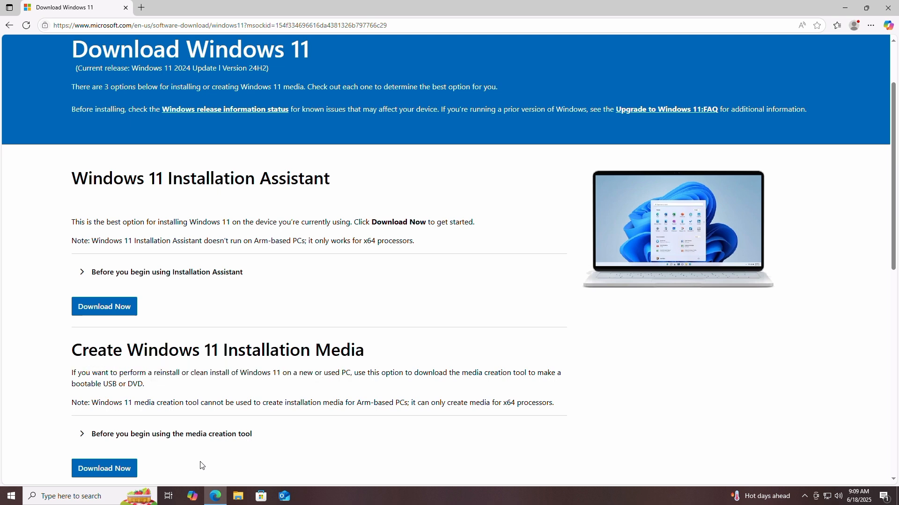
{"action": "left_click", "coordinate": [104, 468]}
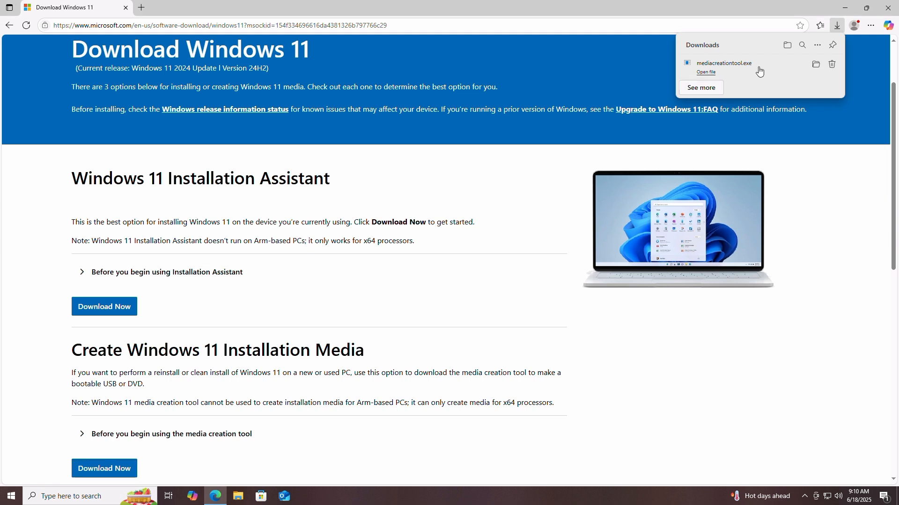
{"action": "left_click", "coordinate": [706, 72]}
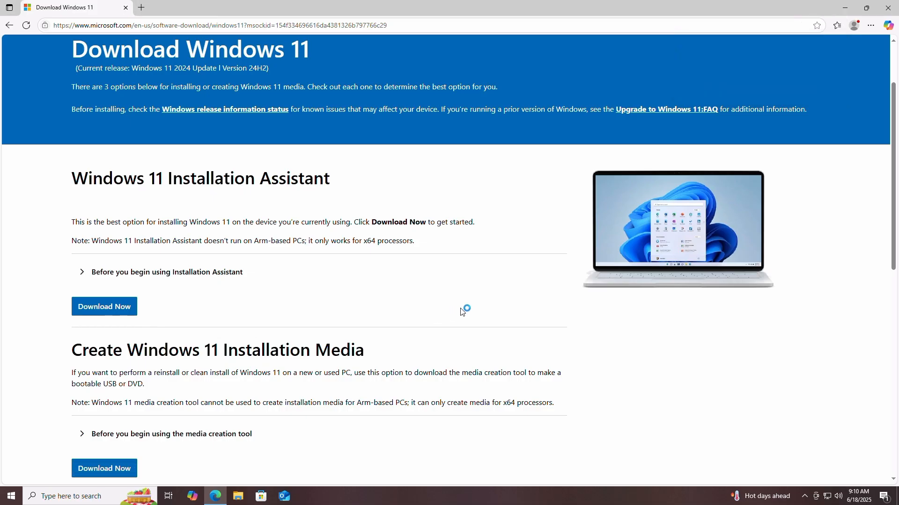
{"action": "left_click", "coordinate": [104, 306]}
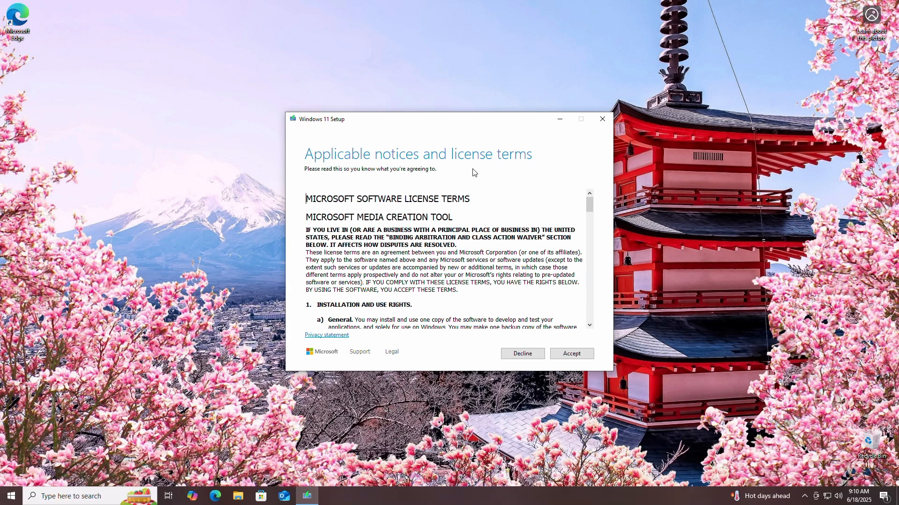
- Accept the license, keep recommended options, write Windows 11 to USB drive E:, then finish
{"action": "left_click", "coordinate": [571, 353]}
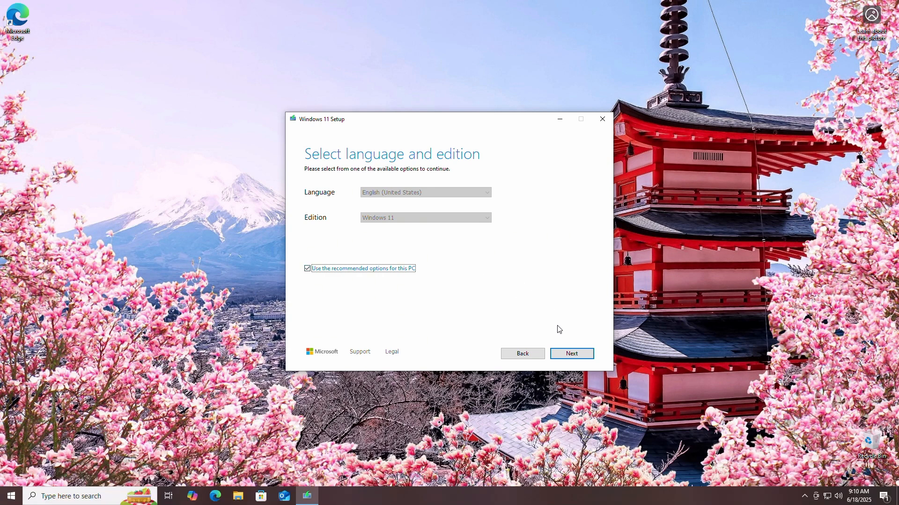
{"action": "left_click", "coordinate": [570, 354]}
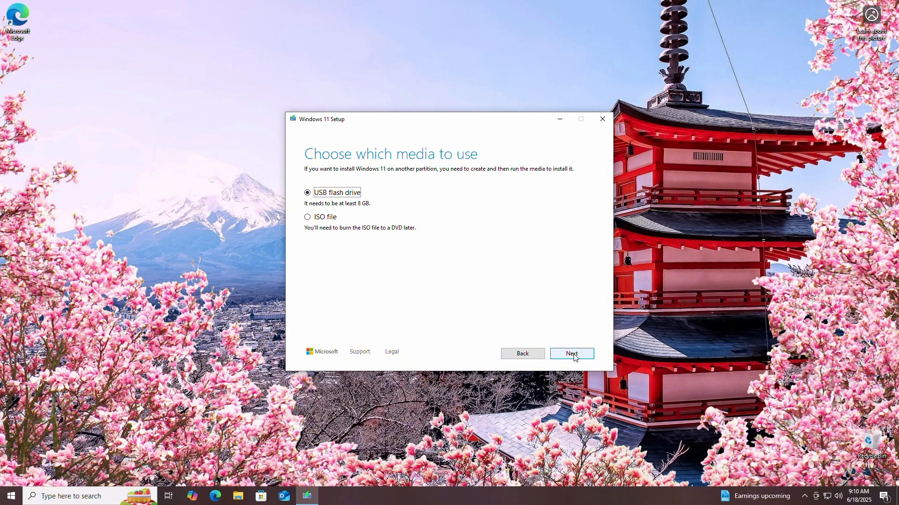
{"action": "left_click", "coordinate": [571, 354]}
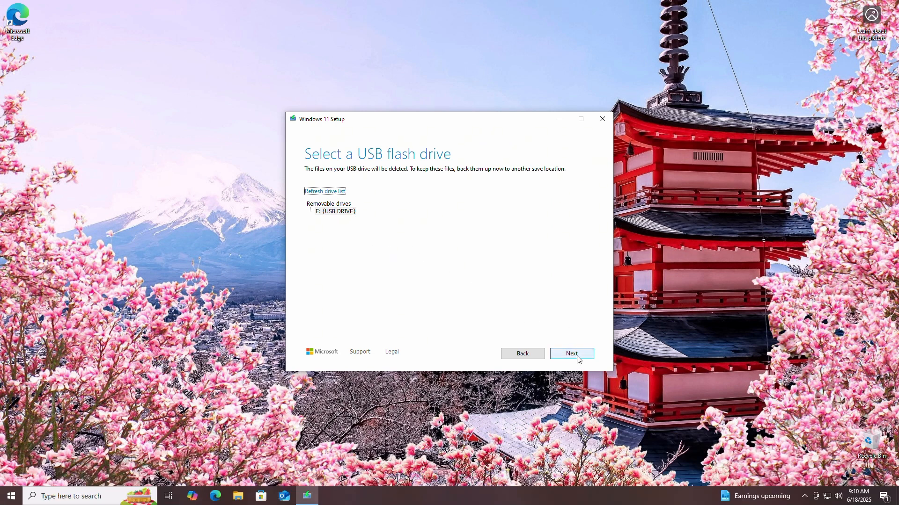
{"action": "left_click", "coordinate": [571, 354]}
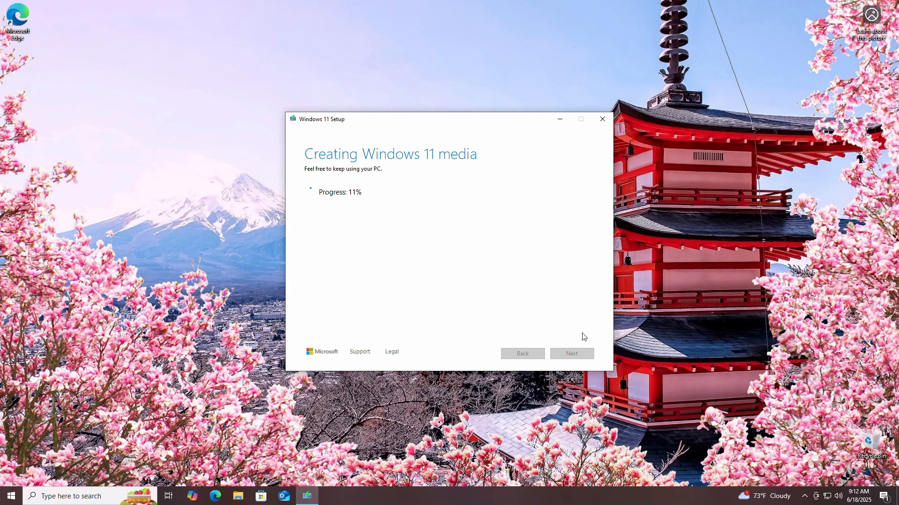
{"action": "mouse_move", "coordinate": [458, 272]}
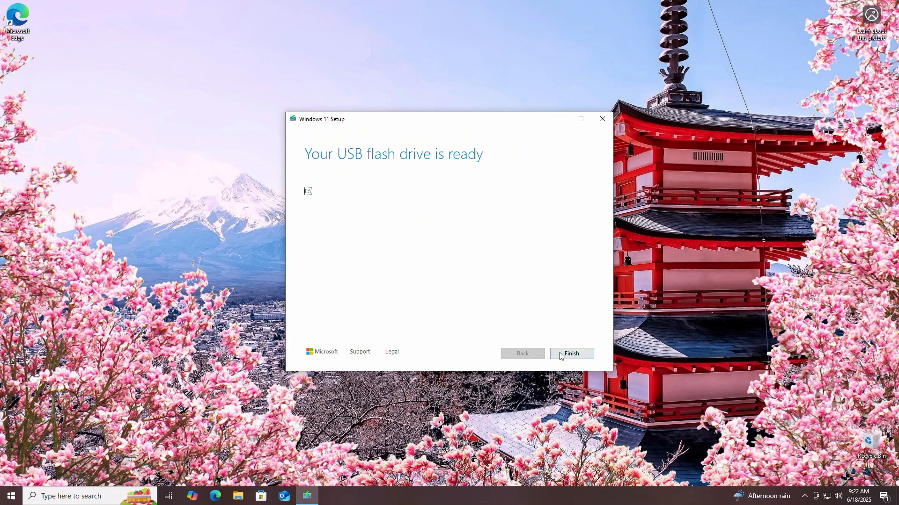
{"action": "left_click", "coordinate": [571, 354]}
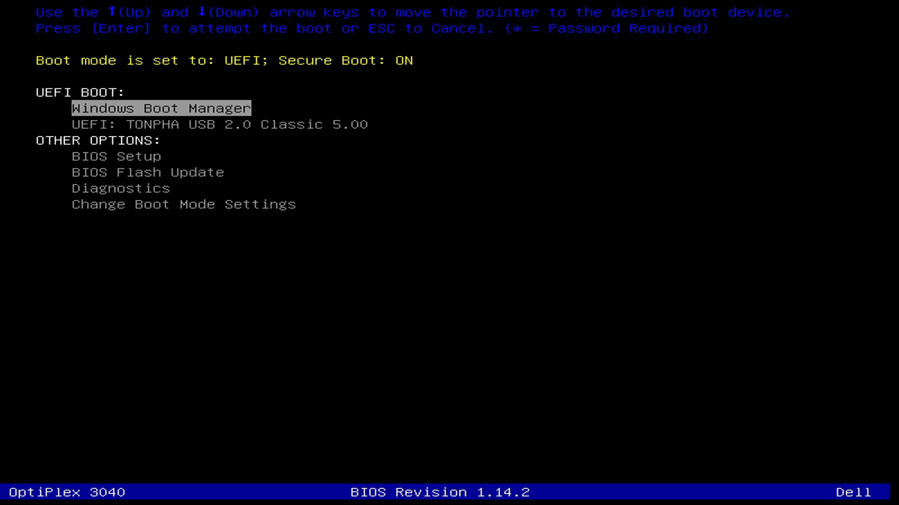
- Boot the PC from the UEFI: TONPHA USB 2.0 entry
{"action": "key", "text": "Down"}
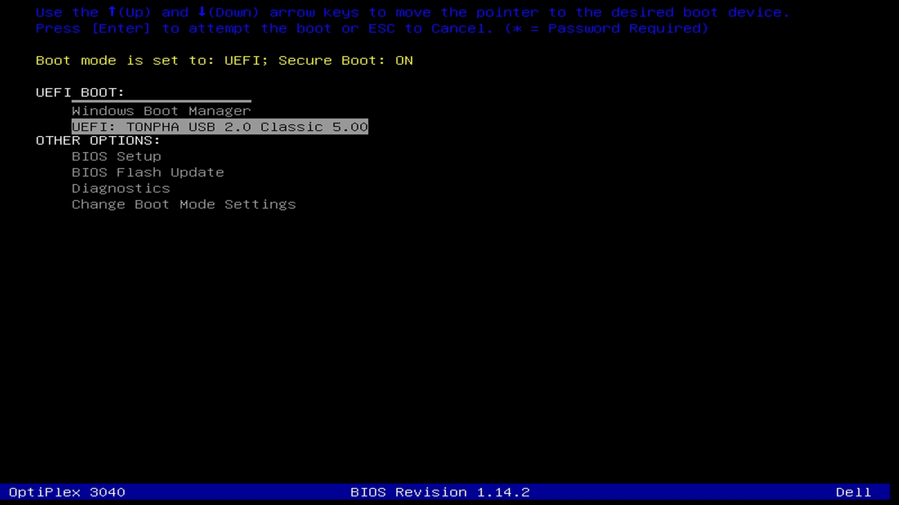
{"action": "key", "text": "Enter"}
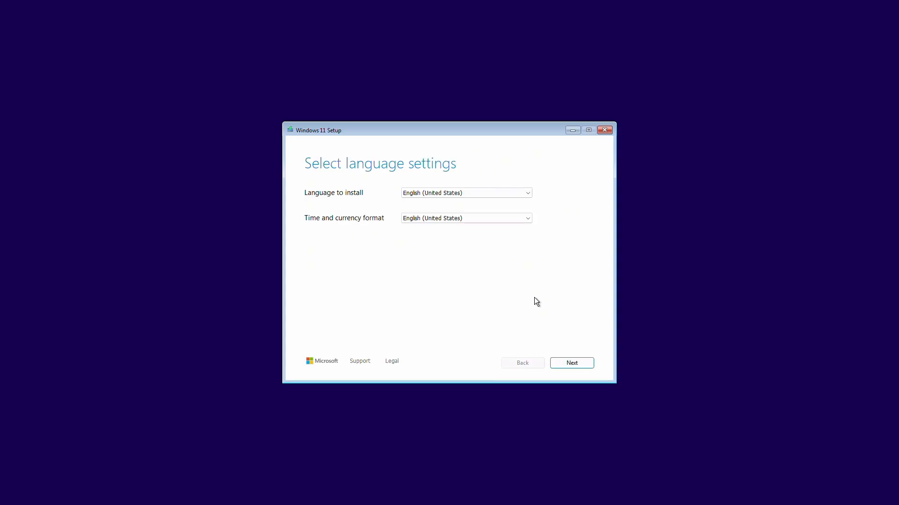
- Keep English (United States) and US keyboard, agree everything gets deleted, install Windows 11 and accept the license
{"action": "left_click", "coordinate": [571, 363]}
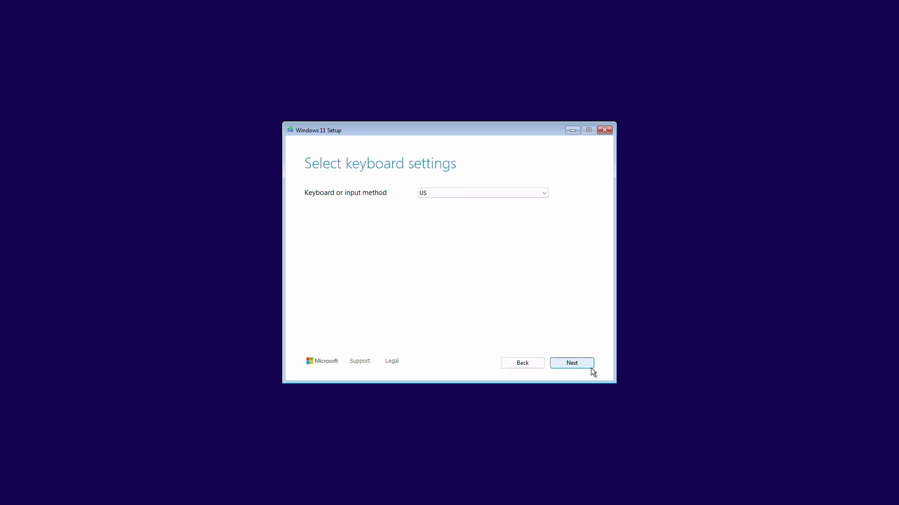
{"action": "left_click", "coordinate": [571, 363]}
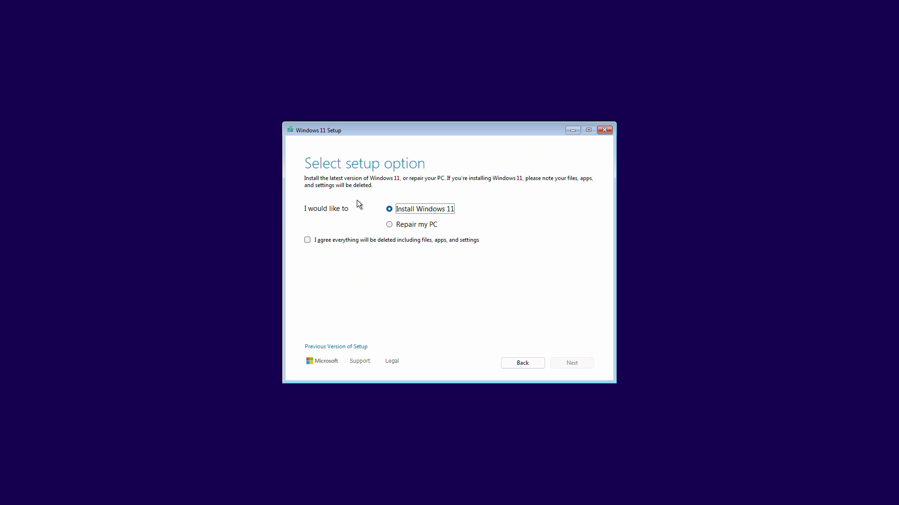
{"action": "left_click", "coordinate": [307, 239]}
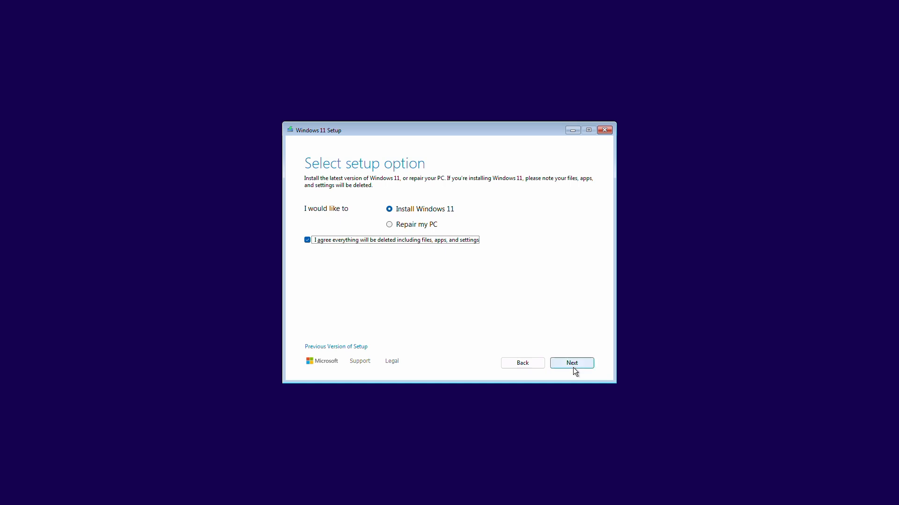
{"action": "left_click", "coordinate": [571, 364]}
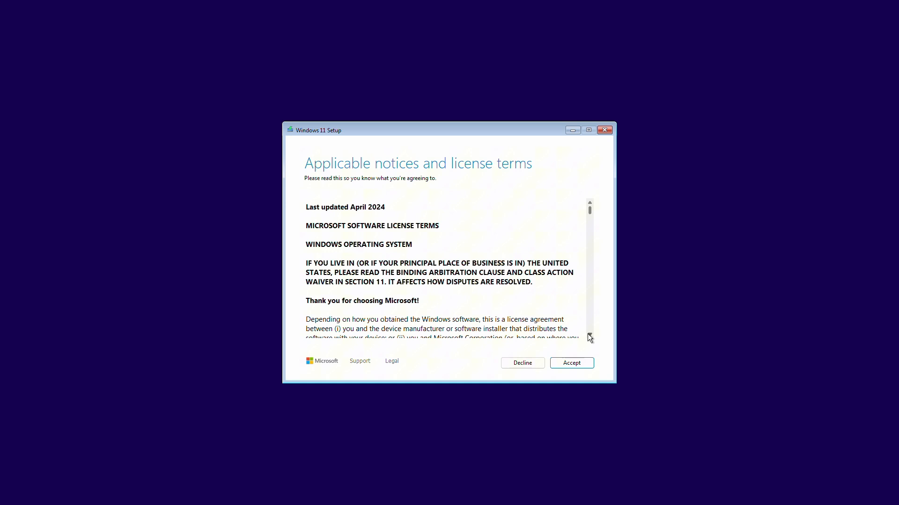
{"action": "left_click", "coordinate": [571, 363]}
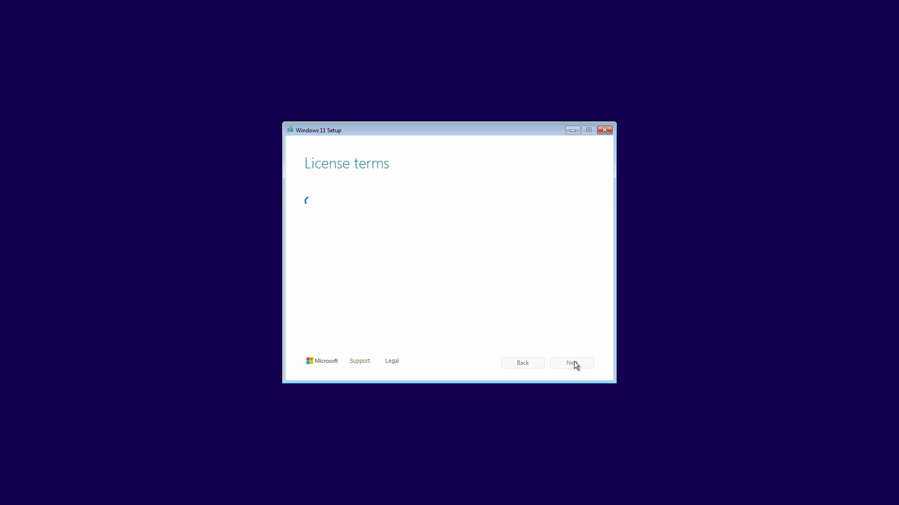
{"action": "left_click", "coordinate": [571, 363]}
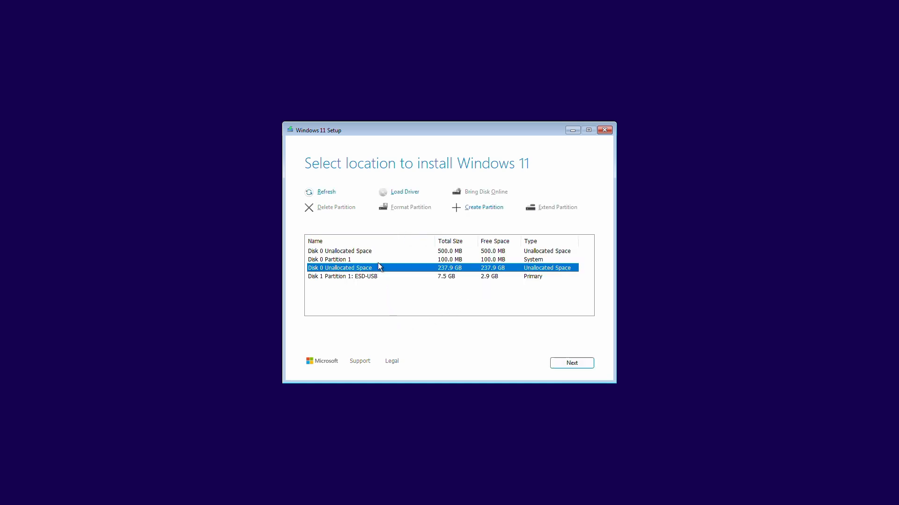
- Install Windows 11 Pro onto the 237.9 GB unallocated space on Disk 0
{"action": "left_click", "coordinate": [339, 251]}
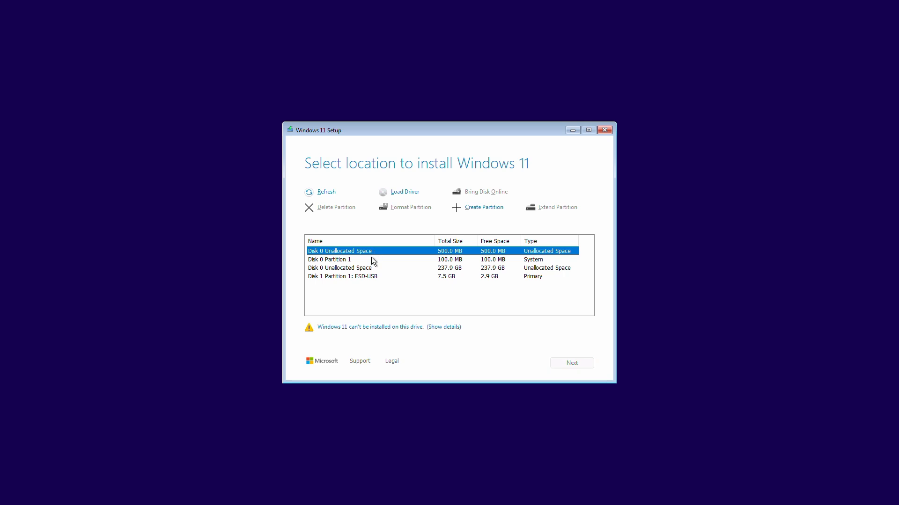
{"action": "left_click", "coordinate": [339, 268]}
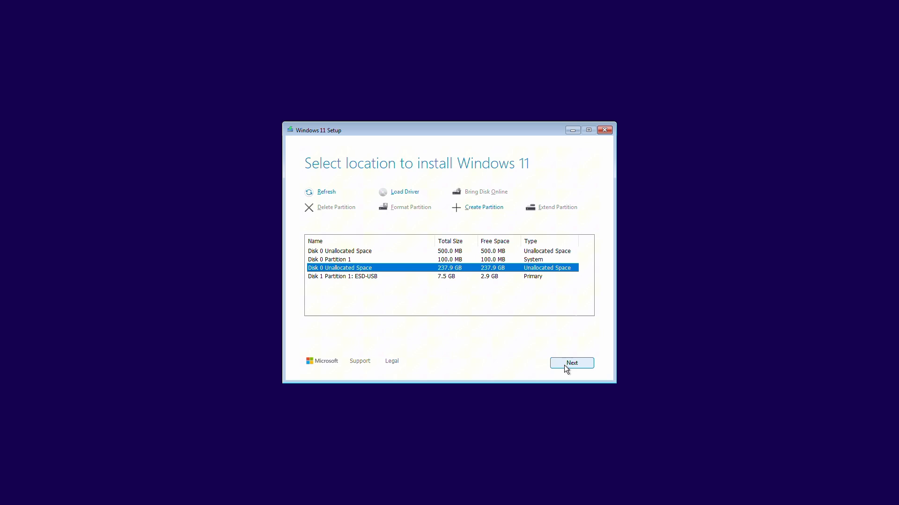
{"action": "left_click", "coordinate": [571, 364]}
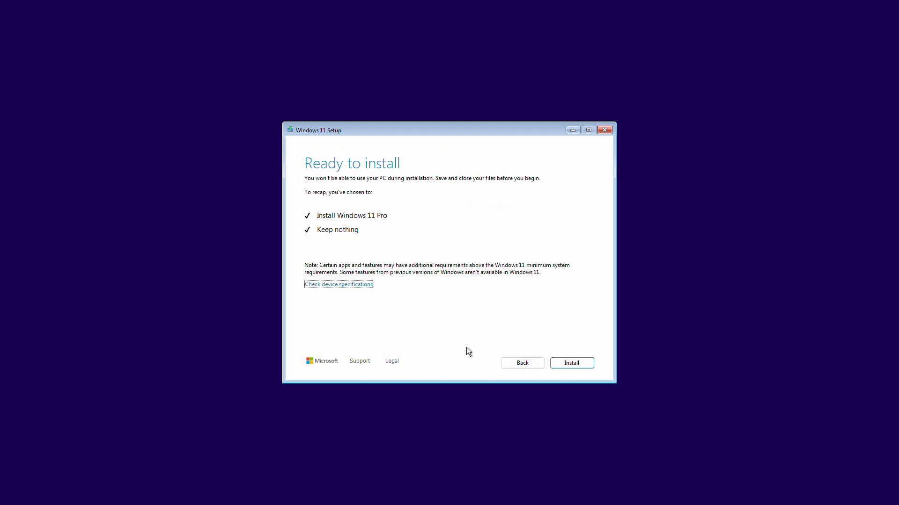
{"action": "mouse_move", "coordinate": [518, 288]}
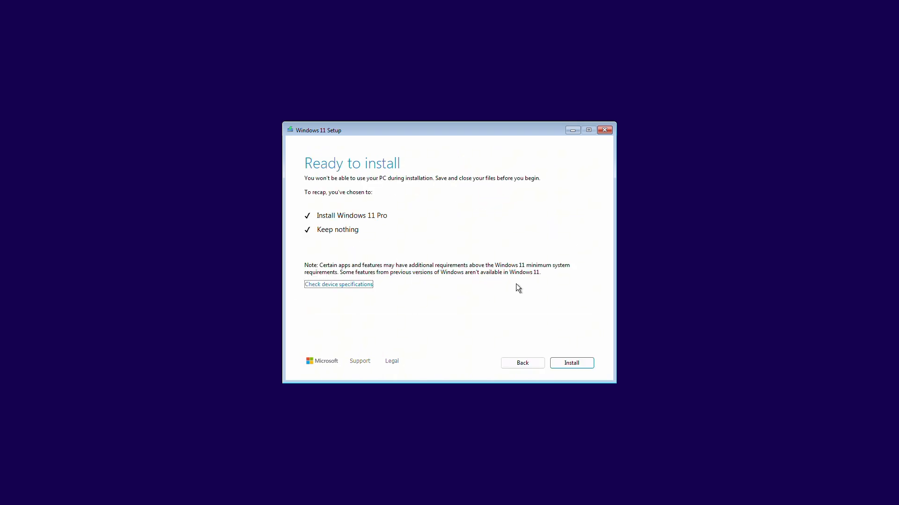
{"action": "mouse_move", "coordinate": [555, 341]}
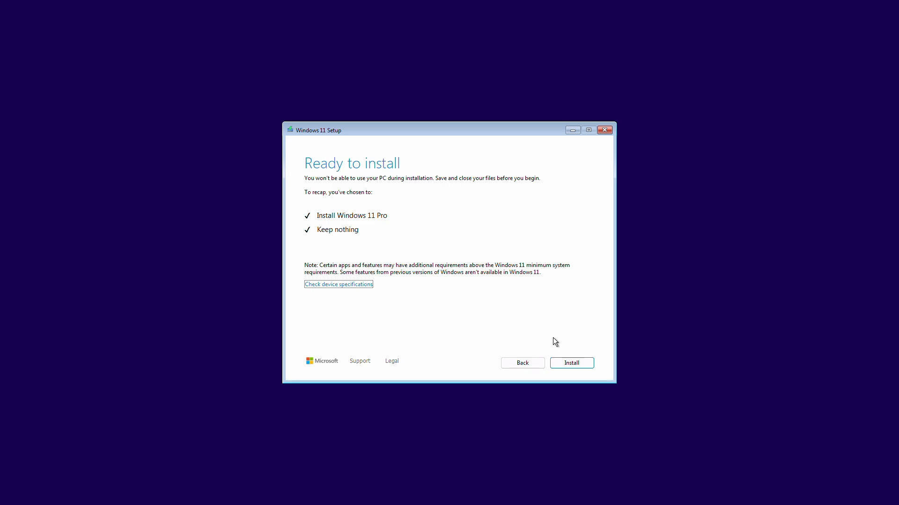
{"action": "left_click", "coordinate": [571, 363]}
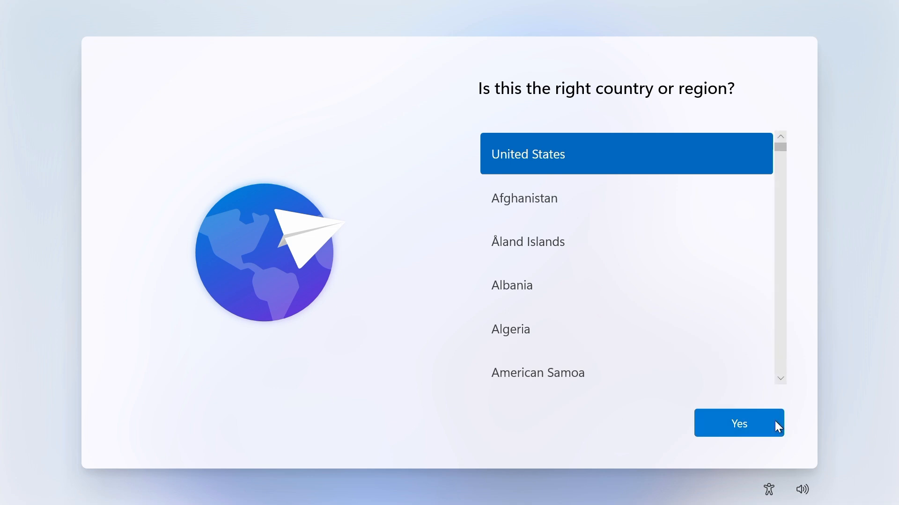
- Confirm United States region and US keyboard, skipping a second keyboard layout
{"action": "left_click", "coordinate": [739, 423]}
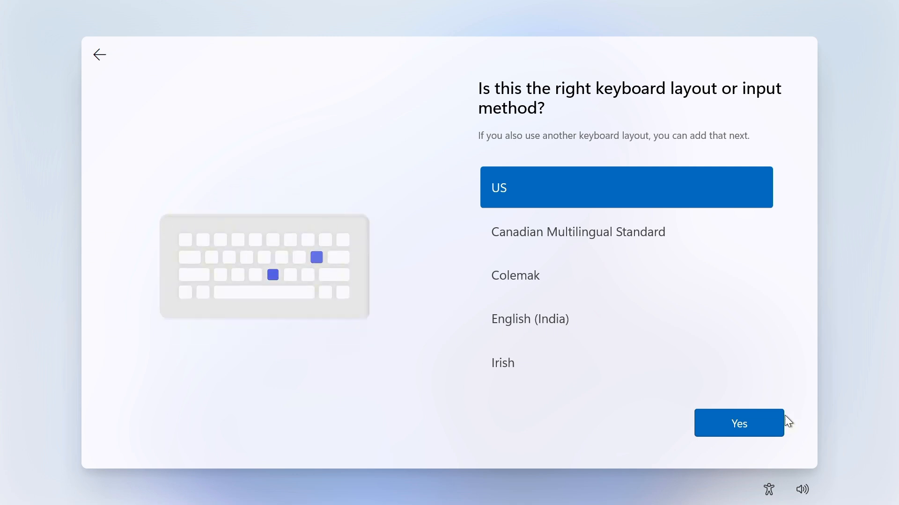
{"action": "left_click", "coordinate": [739, 423]}
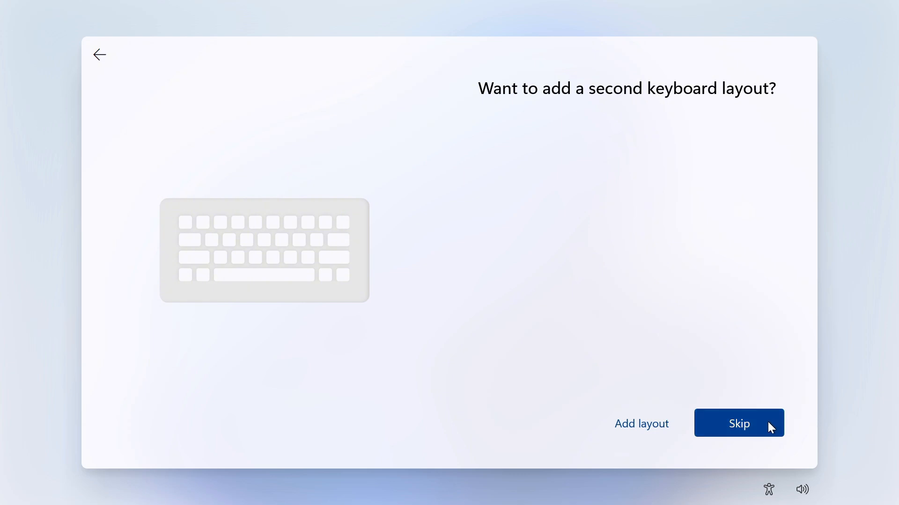
{"action": "left_click", "coordinate": [738, 423]}
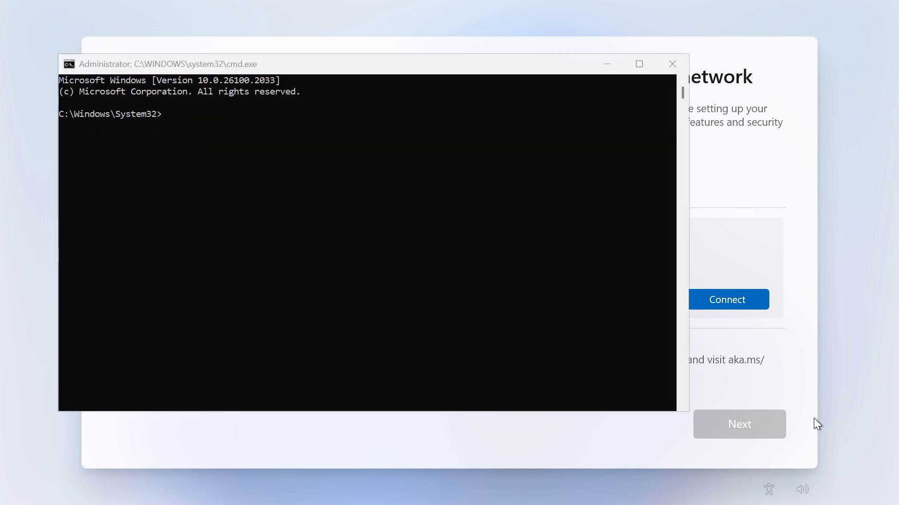
- Run start ms-cxh:localonly in Command Prompt to get the local account form
{"action": "left_click", "coordinate": [483, 272]}
{"action": "type", "text": "start ms"}
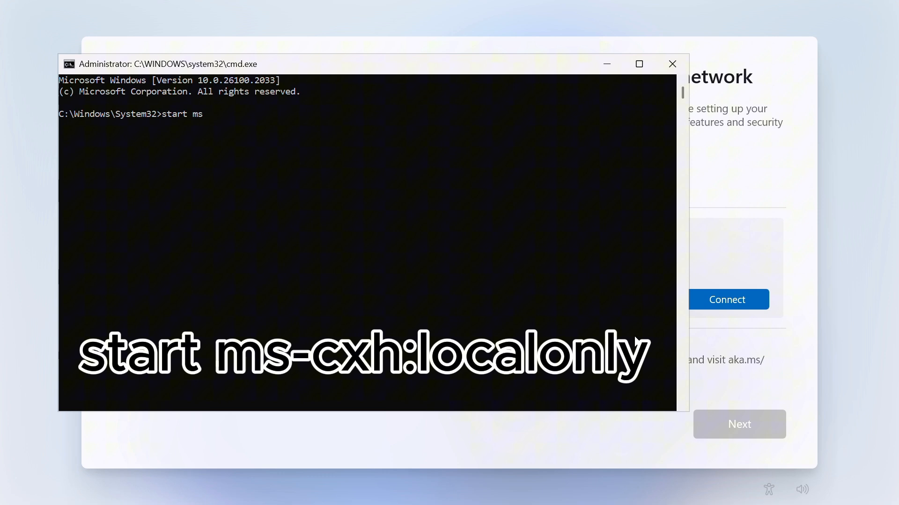
{"action": "type", "text": "-cxh"}
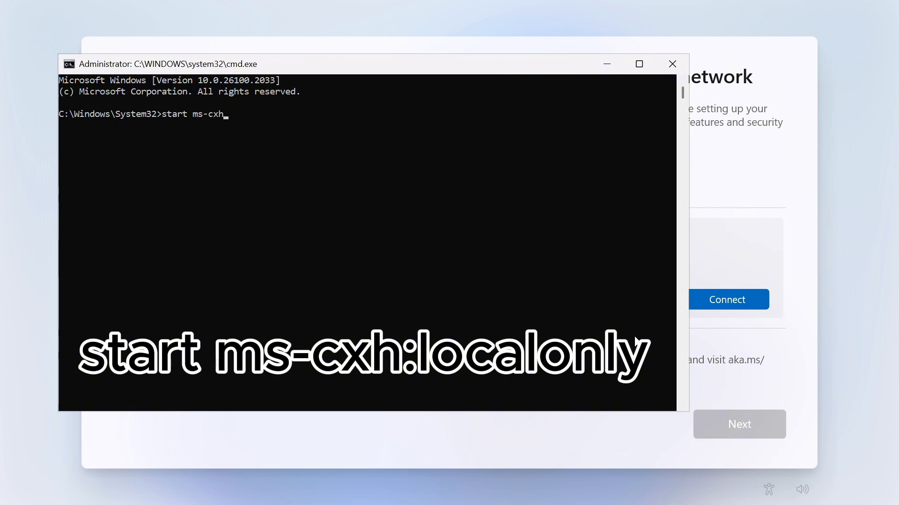
{"action": "type", "text": ":loc"}
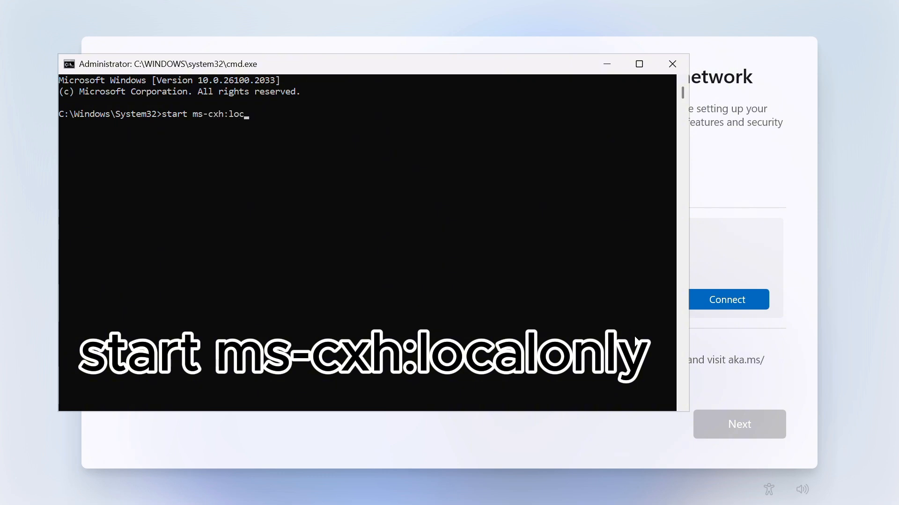
{"action": "type", "text": "alonly"}
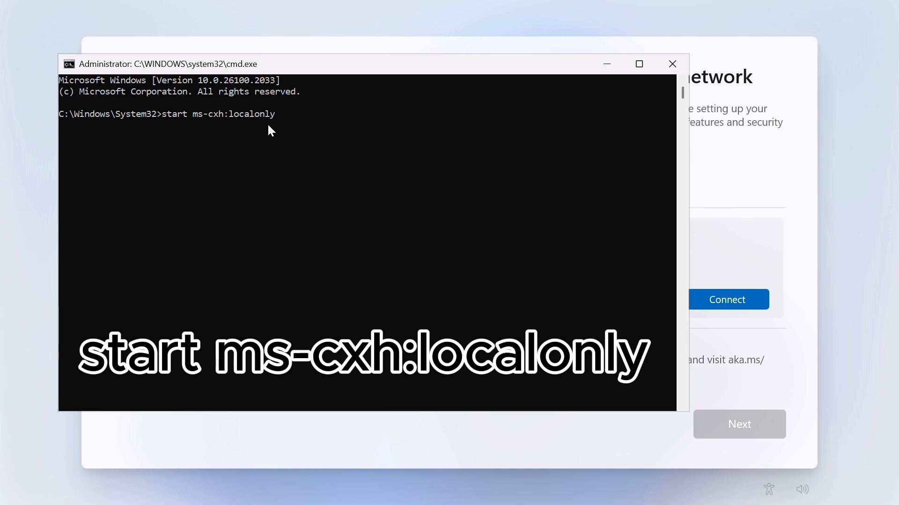
{"action": "mouse_move", "coordinate": [394, 165]}
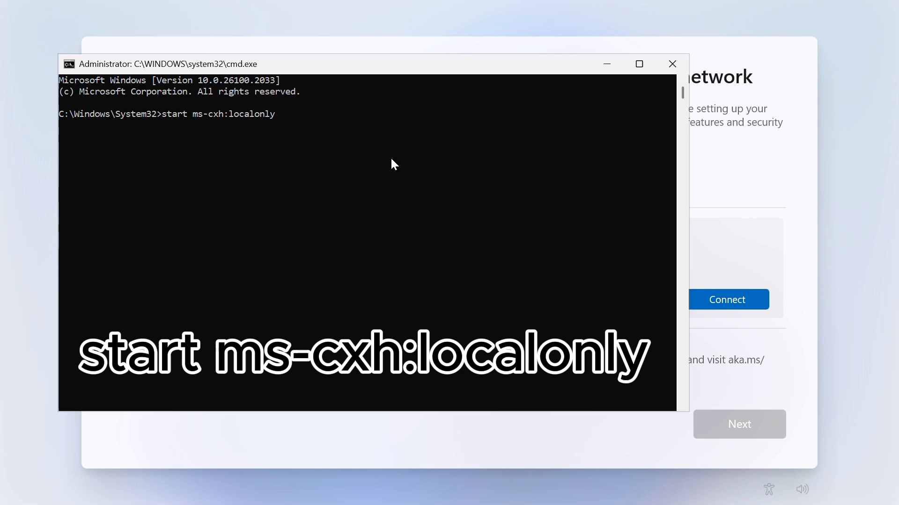
{"action": "key", "text": "enter"}
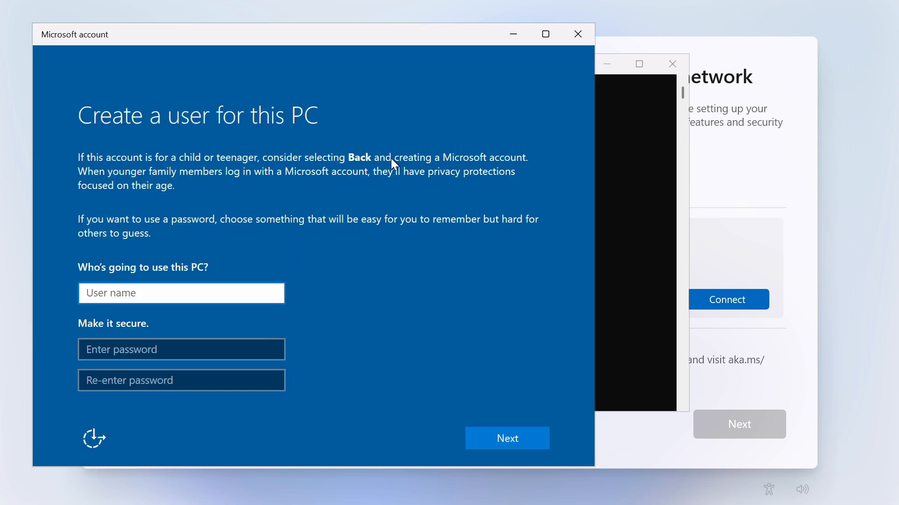
- Create a local user named Lab and continue
{"action": "left_click", "coordinate": [181, 293]}
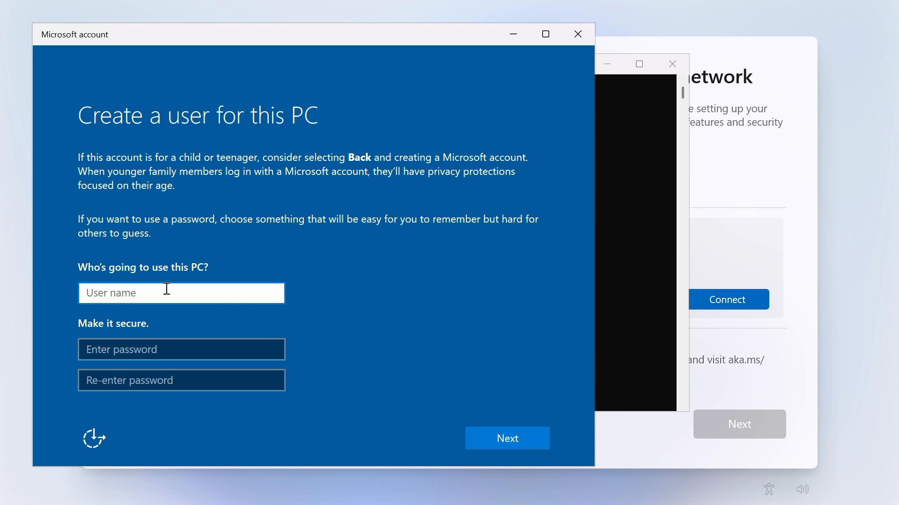
{"action": "type", "text": "Lab"}
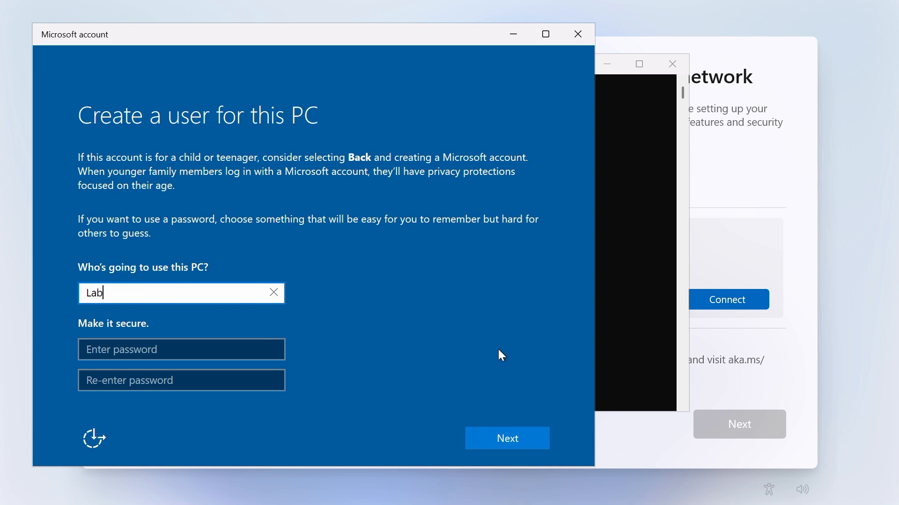
{"action": "left_click", "coordinate": [507, 438]}
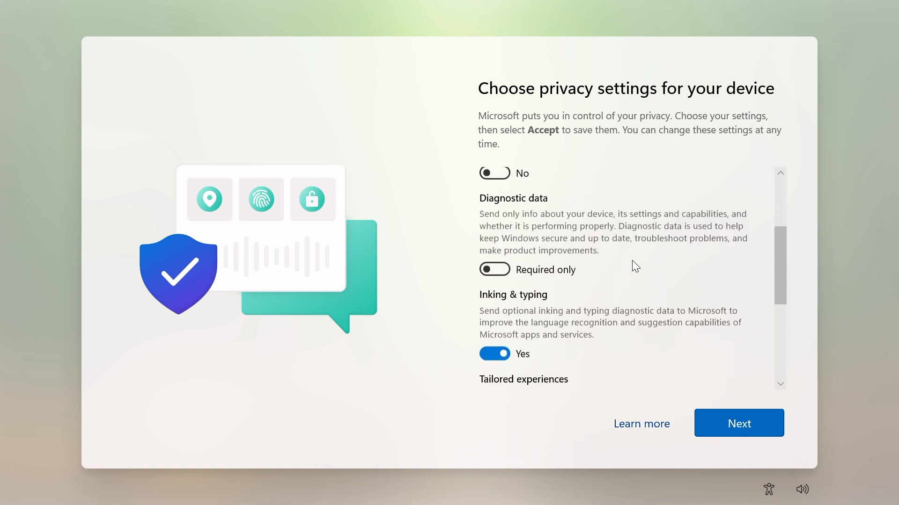
- Turn off tailored experiences and accept the privacy settings
{"action": "scroll", "scroll_direction": "down", "scroll_amount": 3}
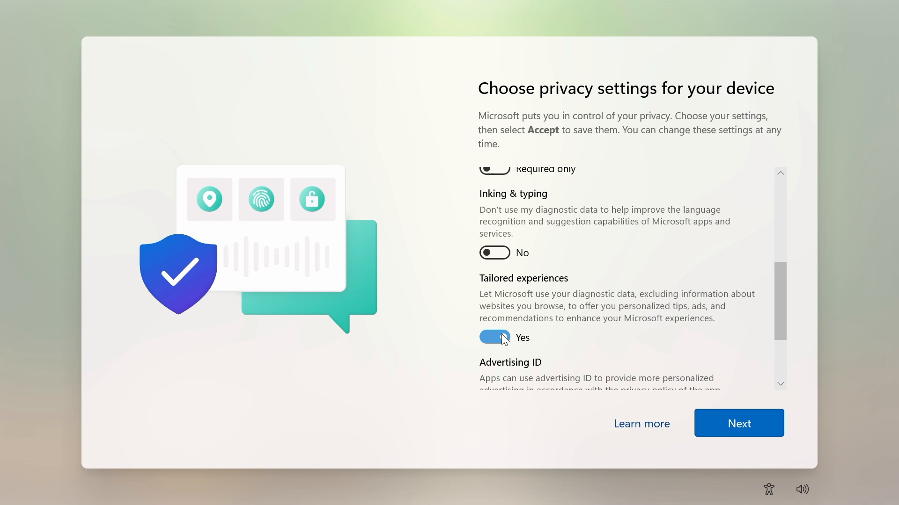
{"action": "left_click", "coordinate": [494, 337]}
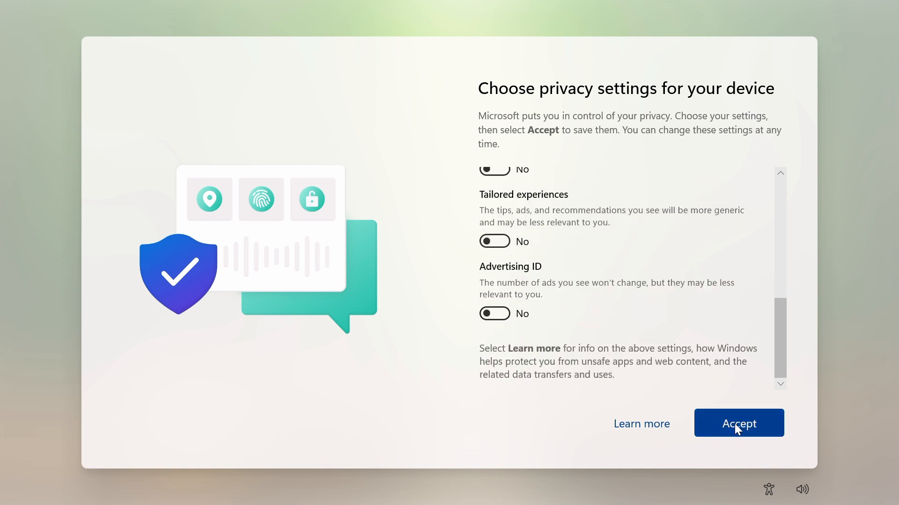
{"action": "left_click", "coordinate": [739, 423]}
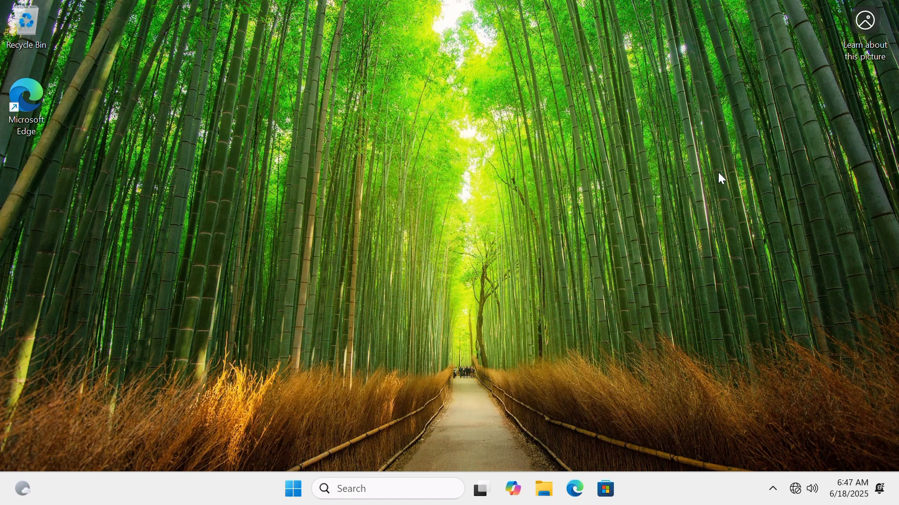
{"action": "mouse_move", "coordinate": [750, 396]}
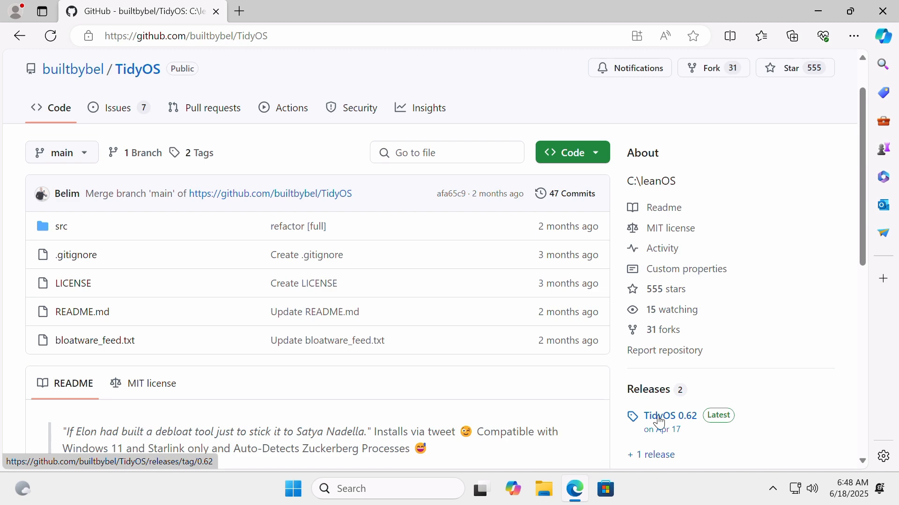
- Download TidyOS.zip from the TidyOS 0.62 release assets on GitHub
{"action": "left_click", "coordinate": [670, 416]}
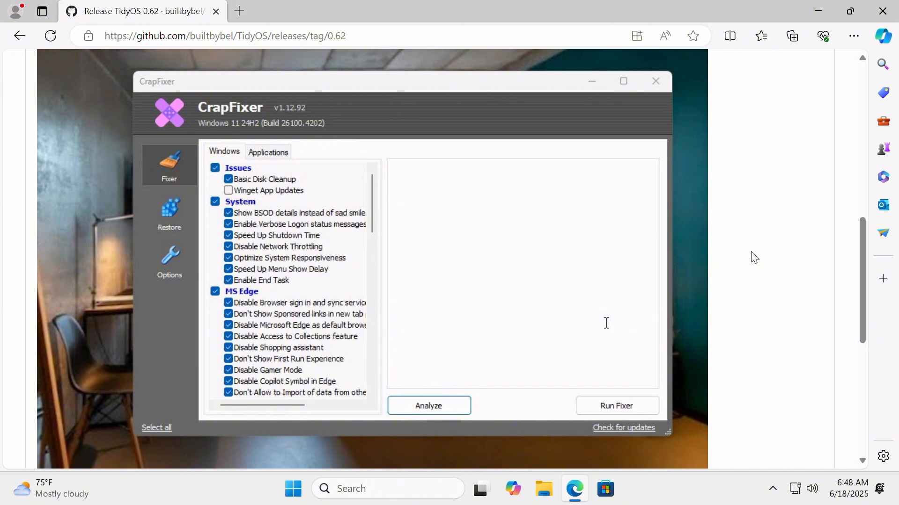
{"action": "scroll", "scroll_direction": "down", "scroll_amount": 3}
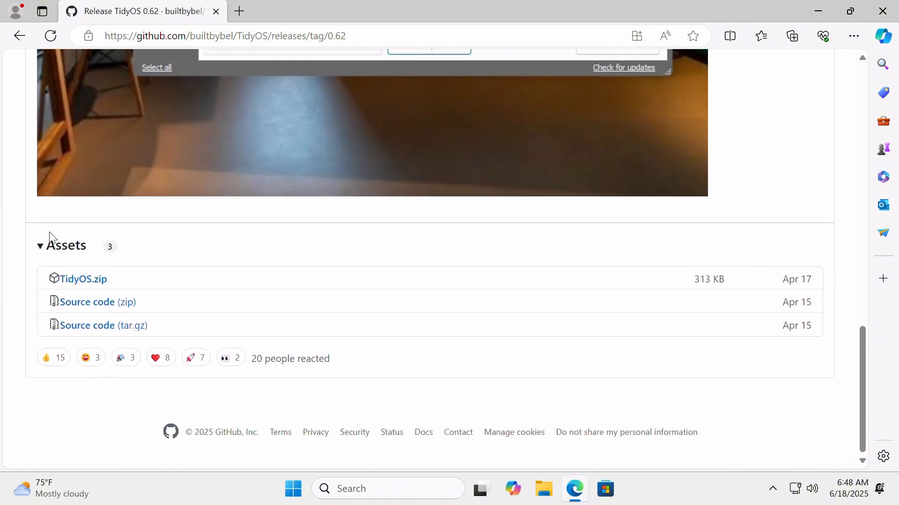
{"action": "left_click", "coordinate": [83, 279]}
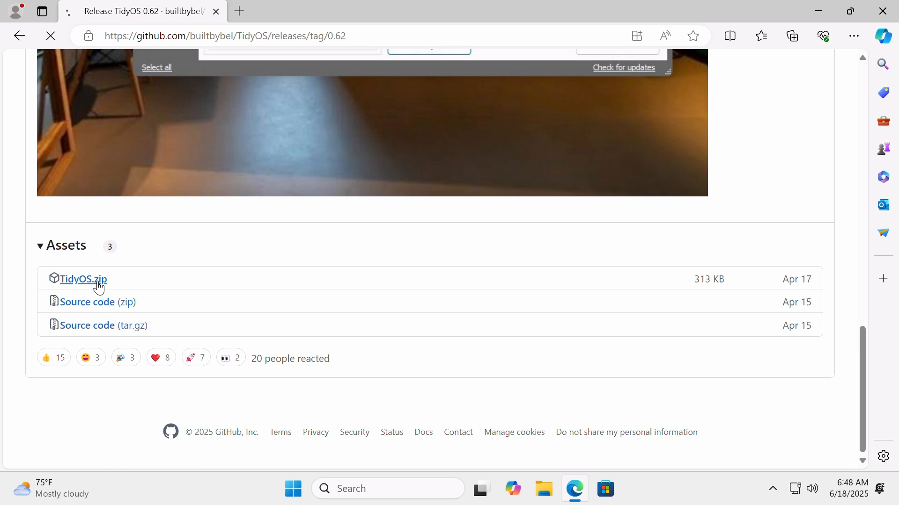
- Extract TidyOS.zip into Downloads\TidyOS from the browser's recent downloads, then close Edge
{"action": "left_click", "coordinate": [83, 279]}
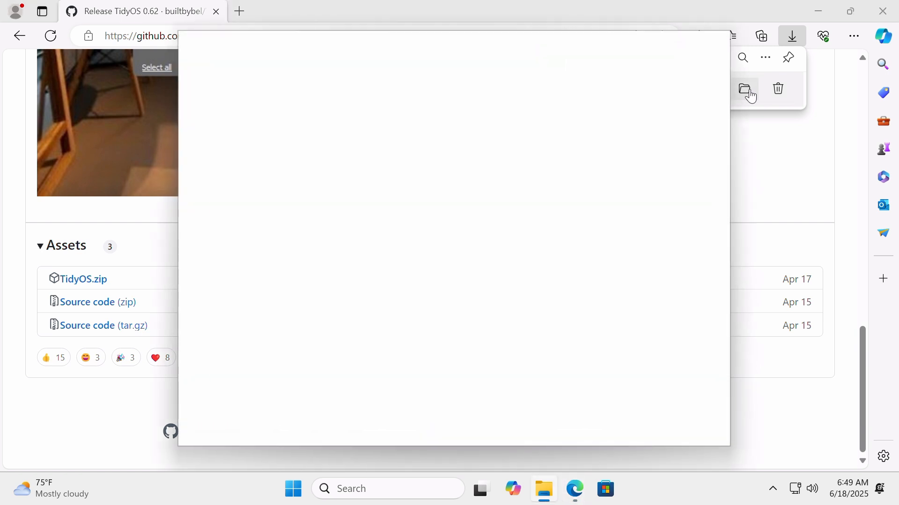
{"action": "left_click", "coordinate": [744, 89]}
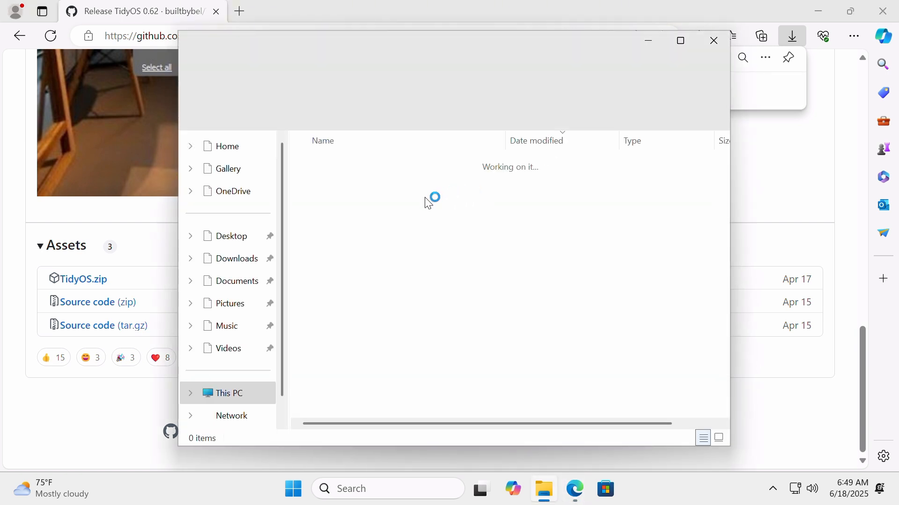
{"action": "right_click", "coordinate": [329, 181]}
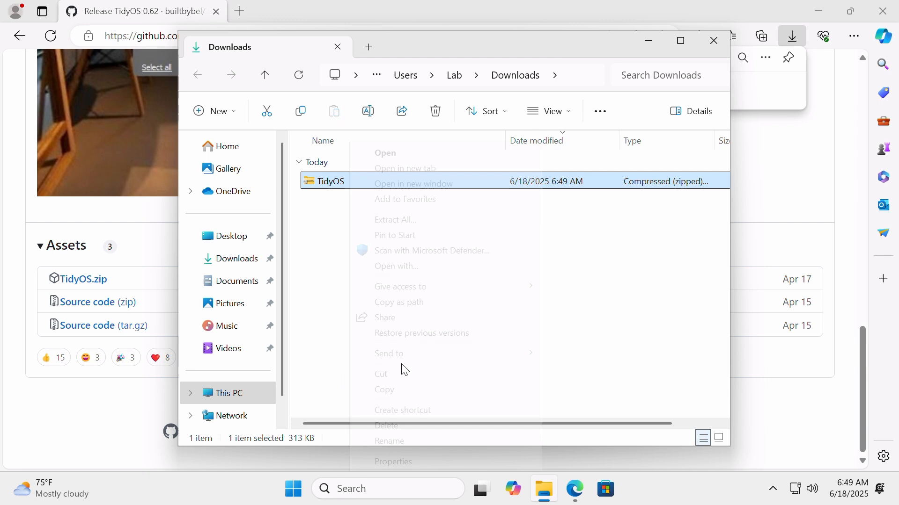
{"action": "left_click", "coordinate": [395, 219]}
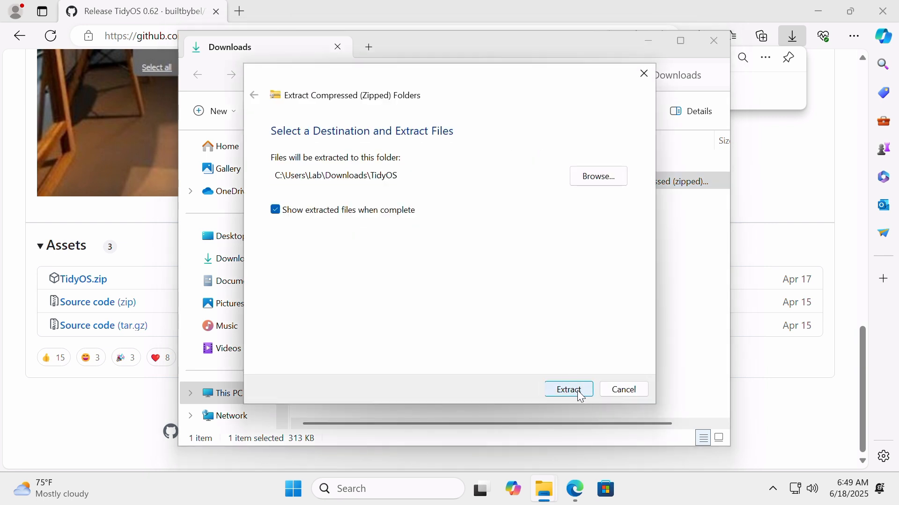
{"action": "left_click", "coordinate": [569, 390]}
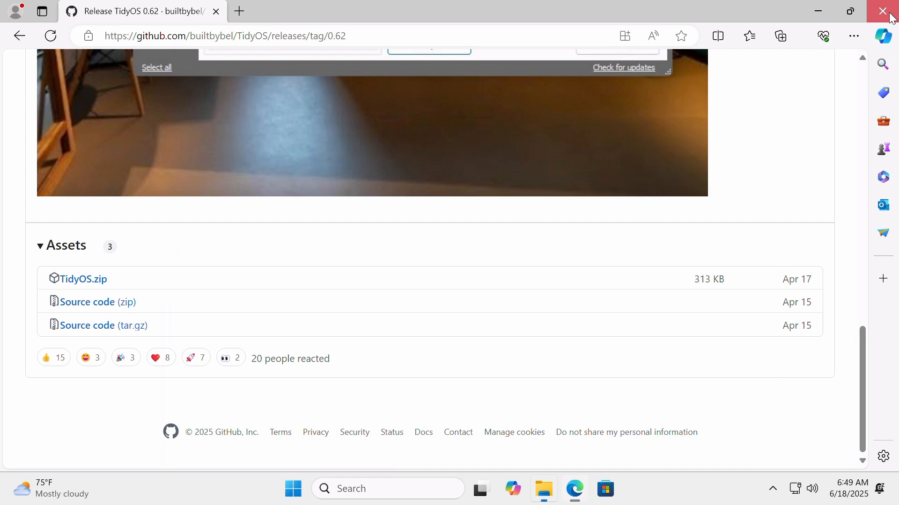
{"action": "left_click", "coordinate": [883, 10]}
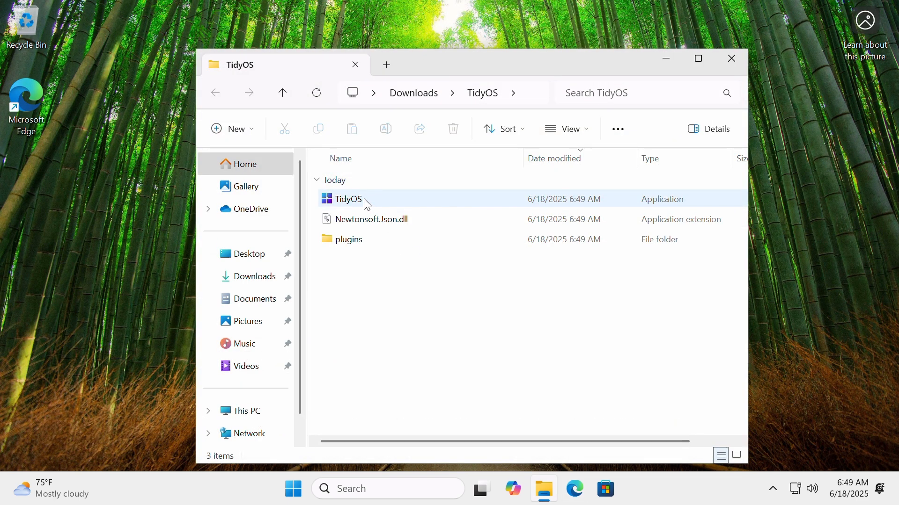
- Launch TidyOS.exe maximized and activate all the ticked Customizing tweaks
{"action": "left_click", "coordinate": [346, 198]}
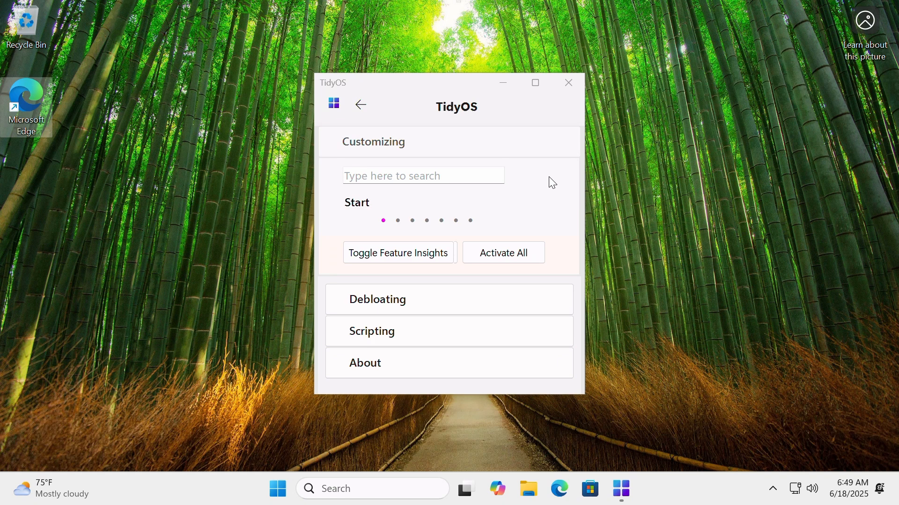
{"action": "mouse_move", "coordinate": [543, 108]}
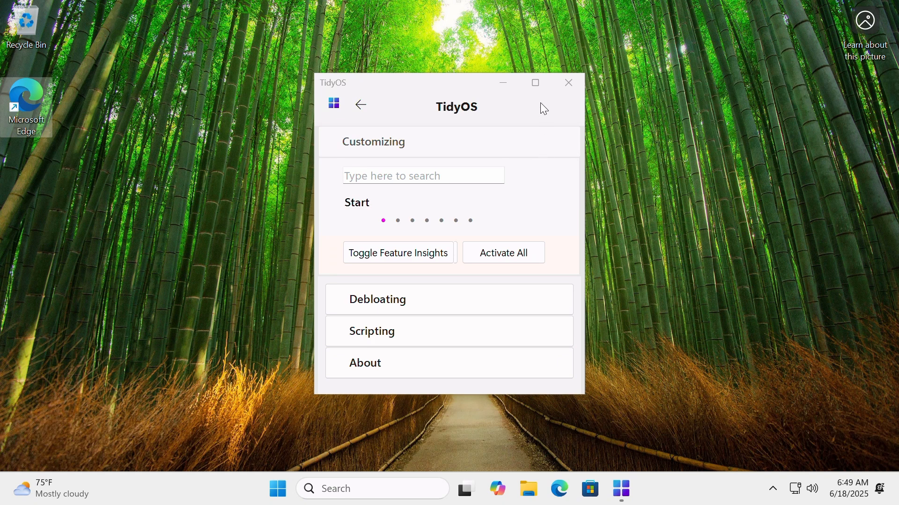
{"action": "left_click", "coordinate": [534, 82]}
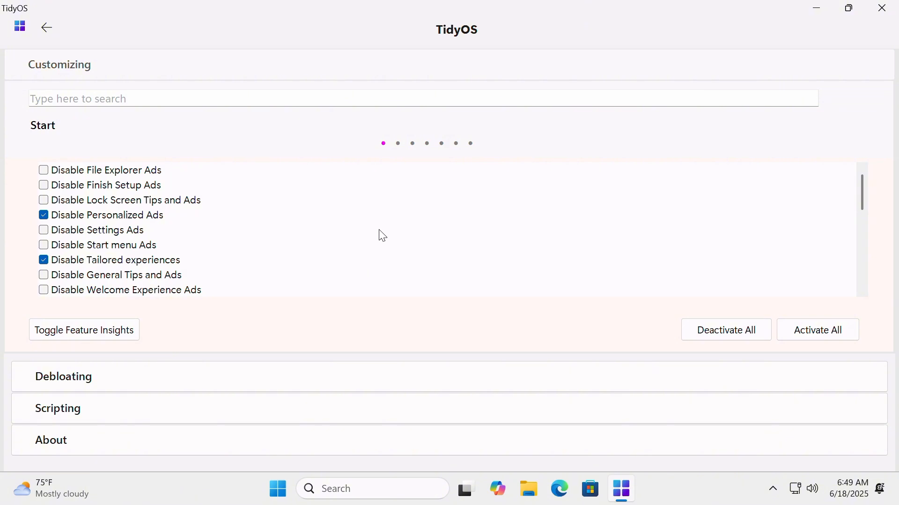
{"action": "mouse_move", "coordinate": [612, 299]}
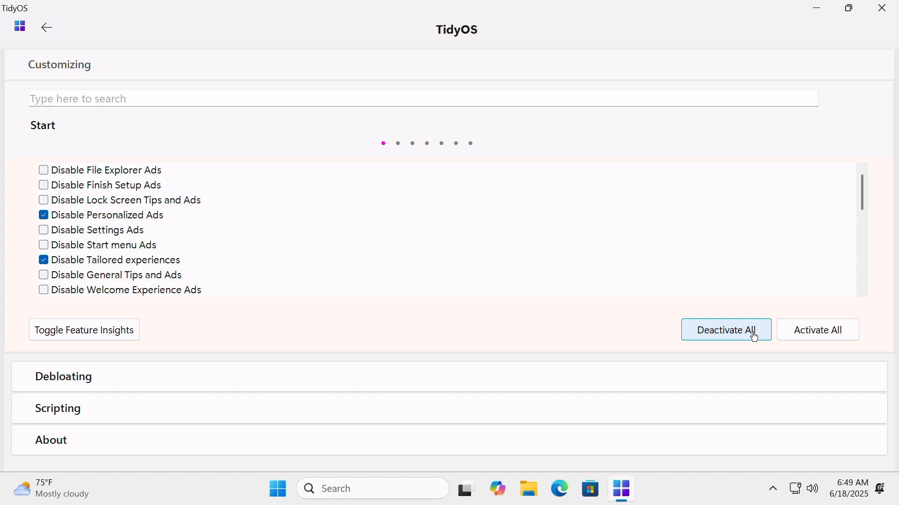
{"action": "left_click", "coordinate": [817, 329]}
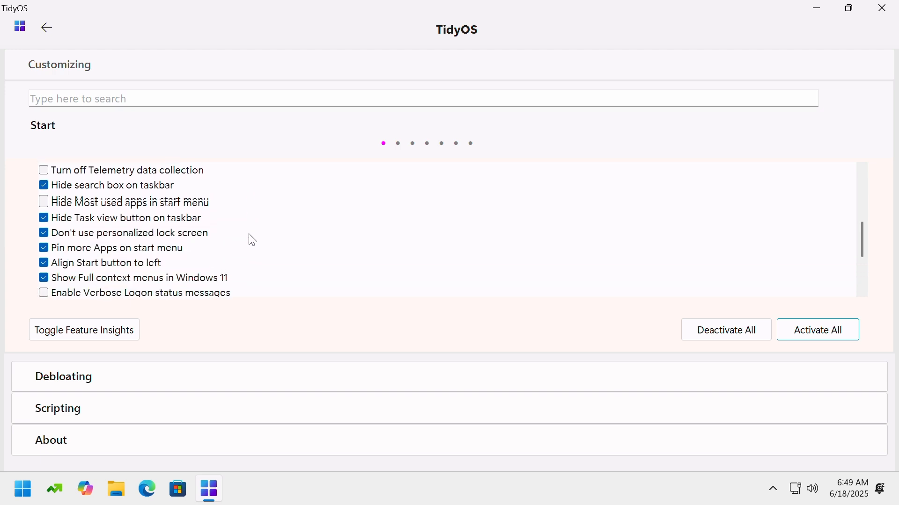
- Enable the Don't Show Copilot in Taskbar tweak and move on to Debloating
{"action": "scroll", "scroll_direction": "down", "scroll_amount": 3}
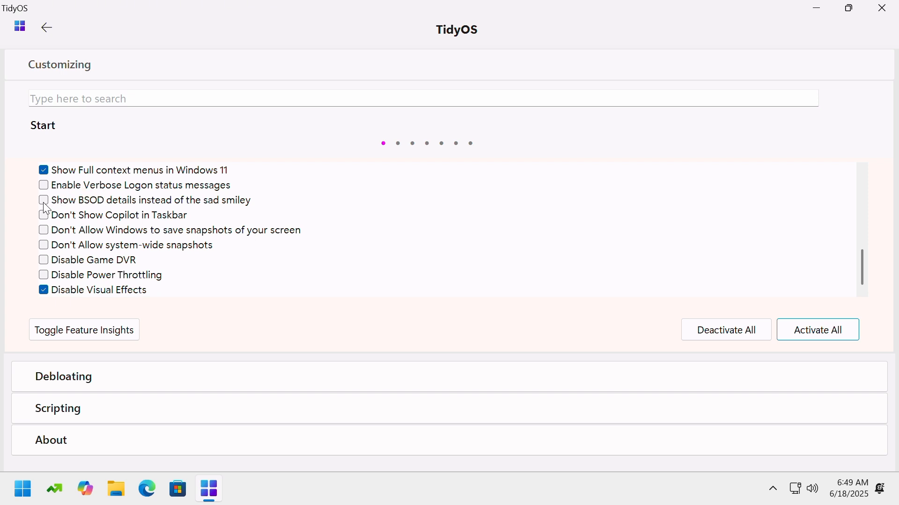
{"action": "left_click", "coordinate": [119, 215]}
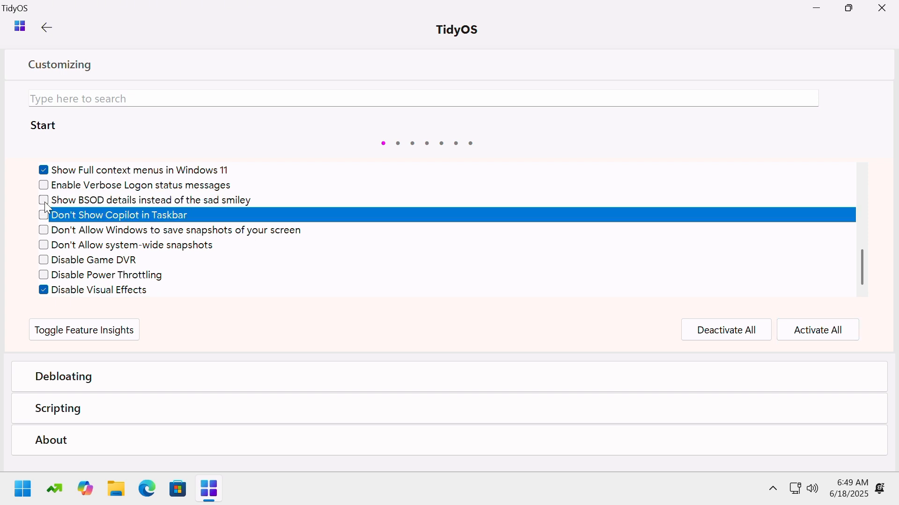
{"action": "left_click", "coordinate": [43, 215]}
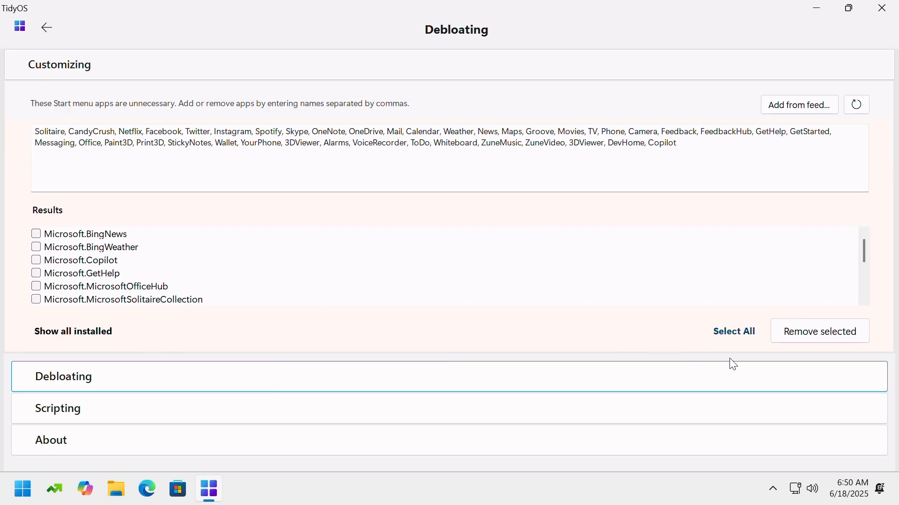
- Select all 14 suggested apps (BingNews, Copilot, Solitaire…), remove them and confirm the uninstall summary
{"action": "left_click", "coordinate": [732, 330]}
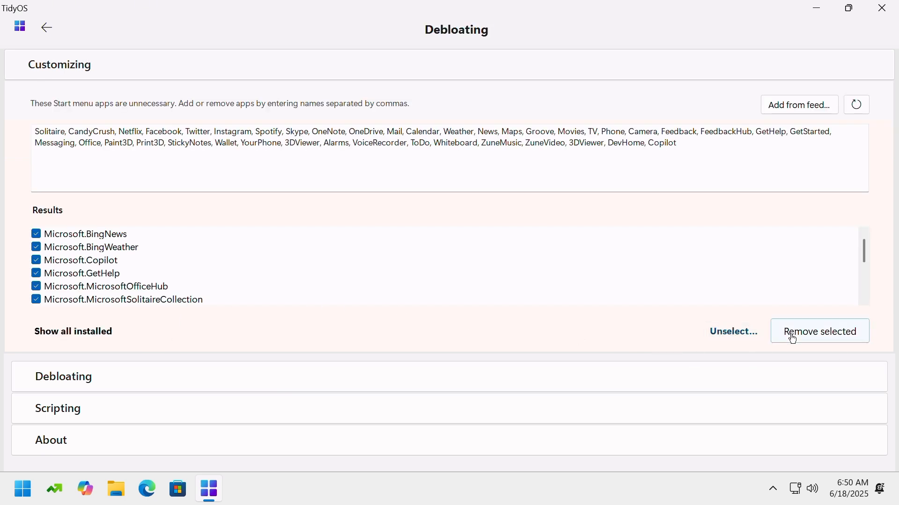
{"action": "left_click", "coordinate": [819, 330]}
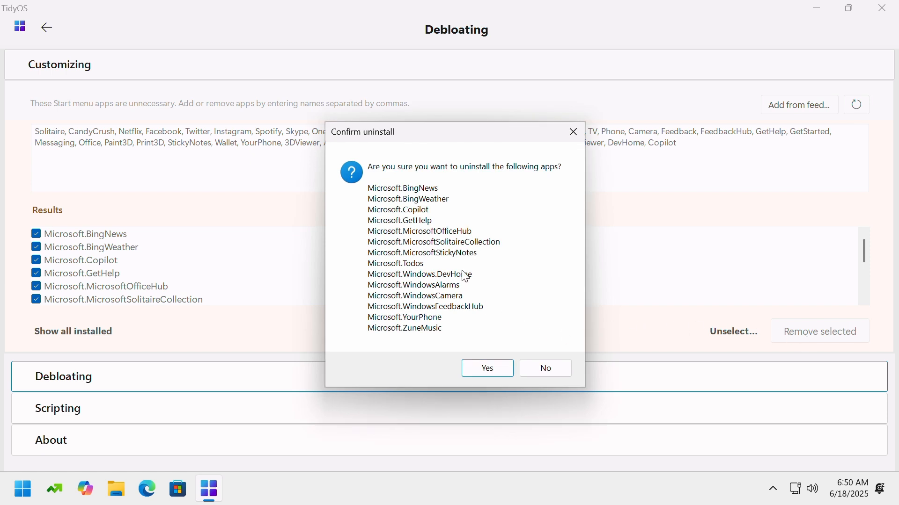
{"action": "mouse_move", "coordinate": [486, 366]}
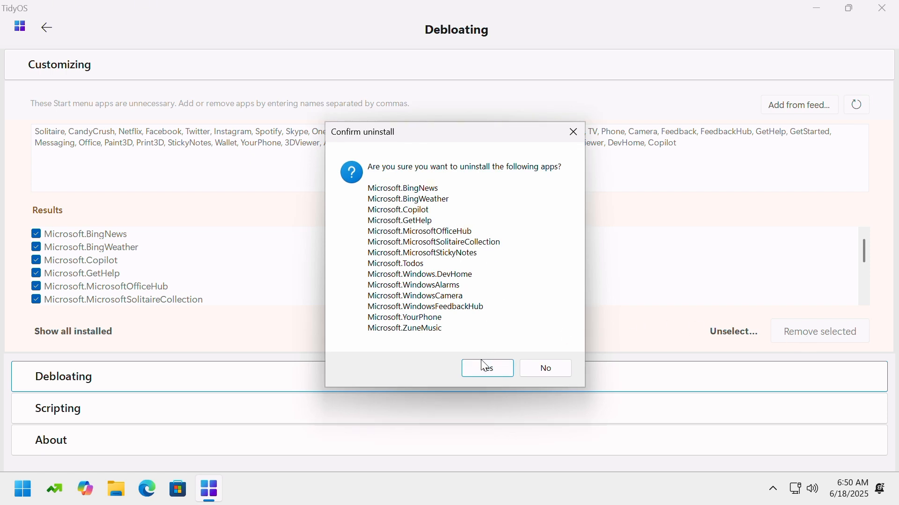
{"action": "left_click", "coordinate": [486, 368]}
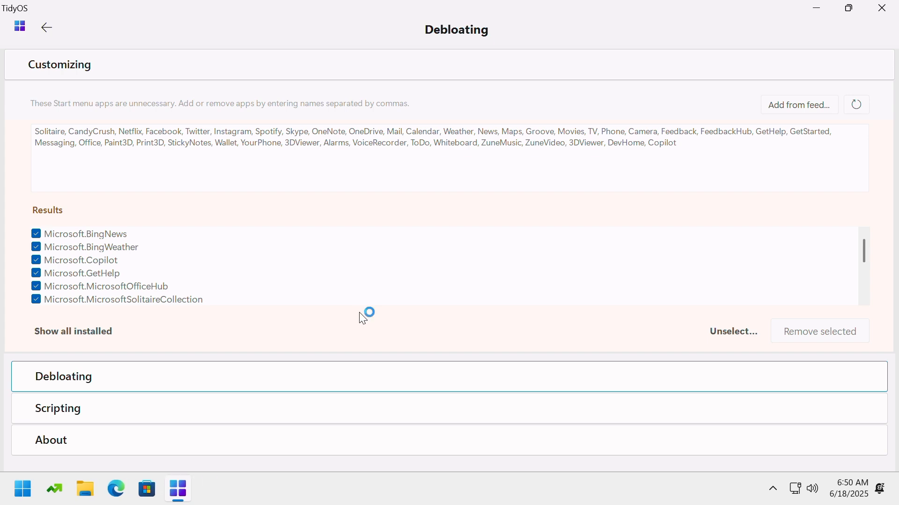
{"action": "left_click", "coordinate": [819, 331]}
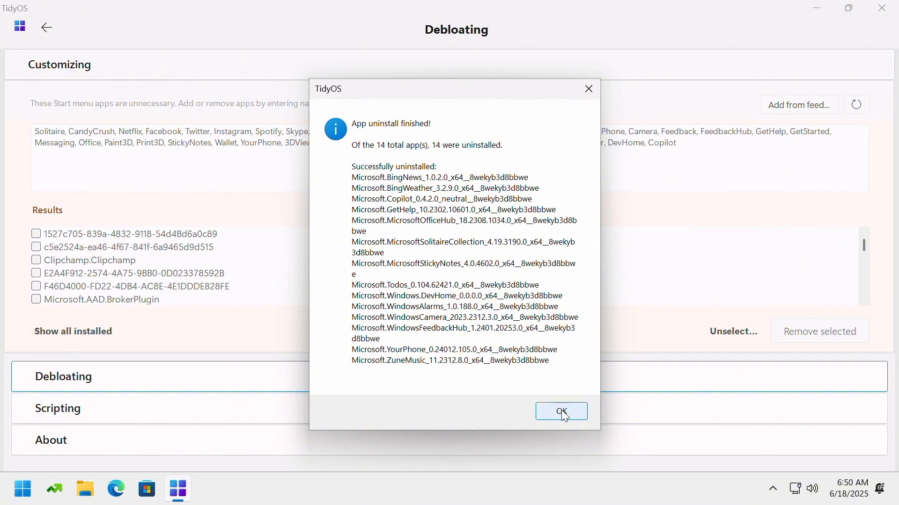
{"action": "left_click", "coordinate": [560, 412]}
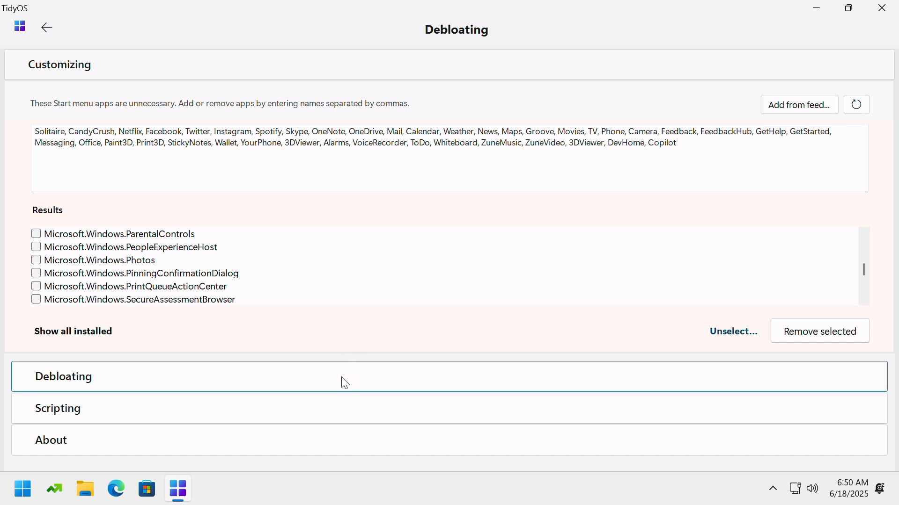
- Show the Scripting section's installed plugins like Create Restore Point and Uninstall OneDrive
{"action": "left_click", "coordinate": [57, 408]}
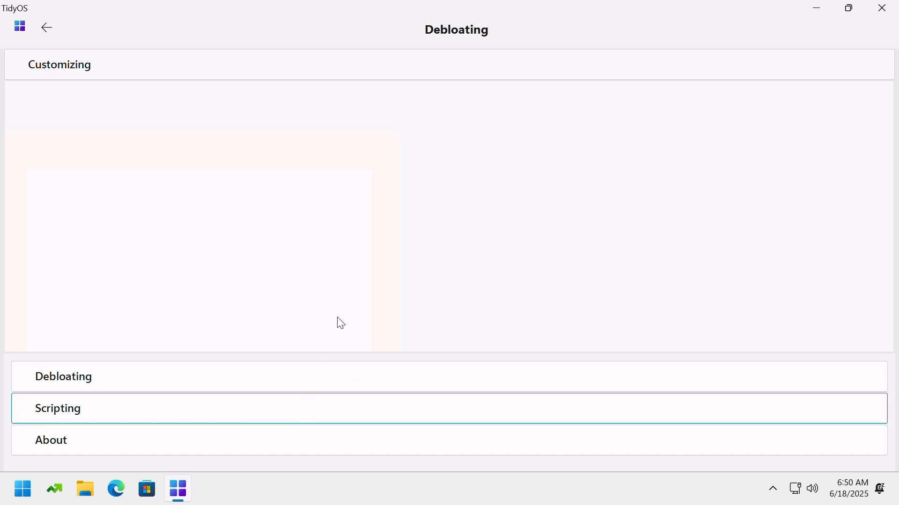
{"action": "left_click", "coordinate": [57, 408]}
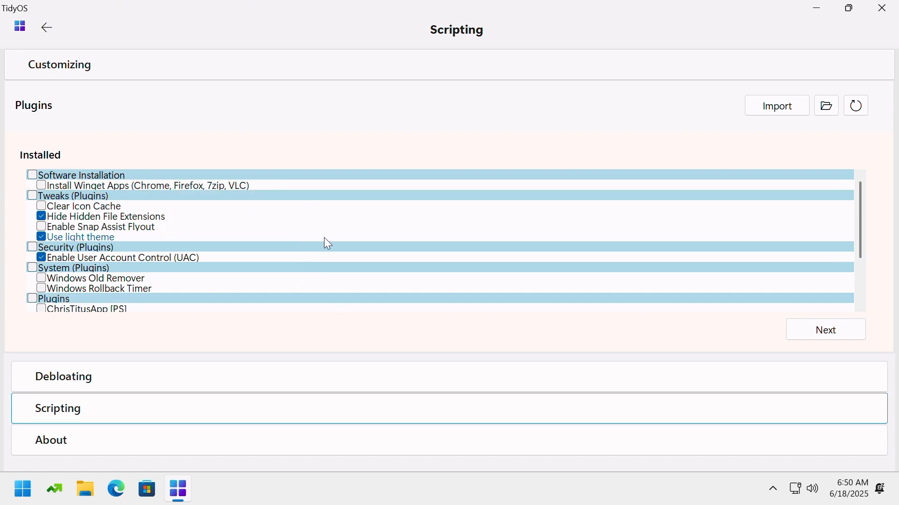
{"action": "scroll", "scroll_direction": "down", "scroll_amount": 3}
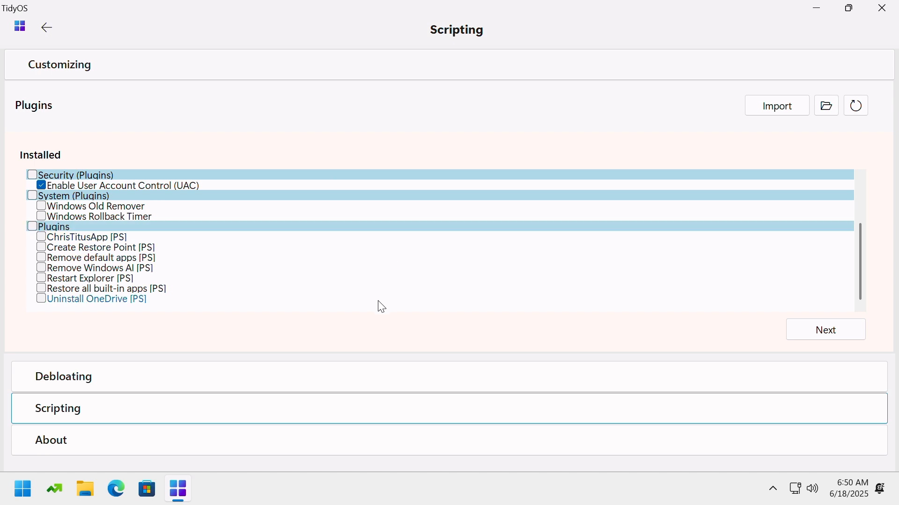
{"action": "mouse_move", "coordinate": [196, 440]}
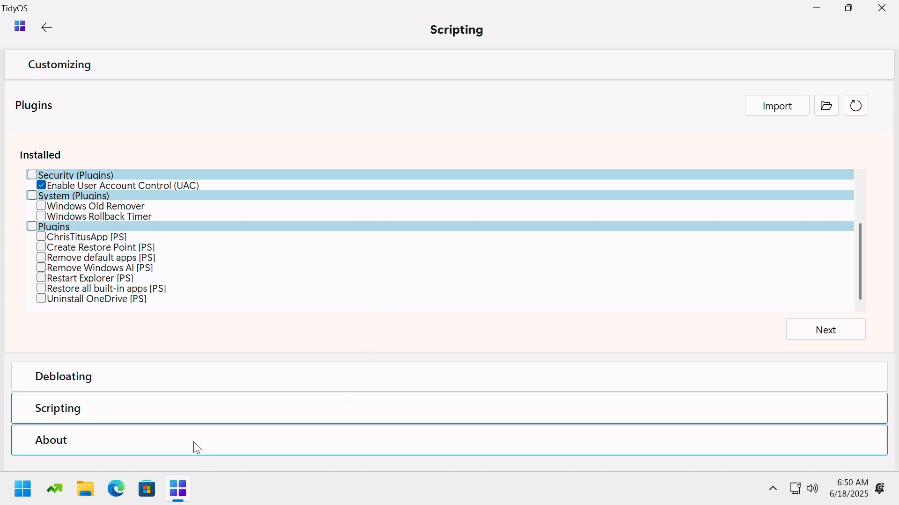